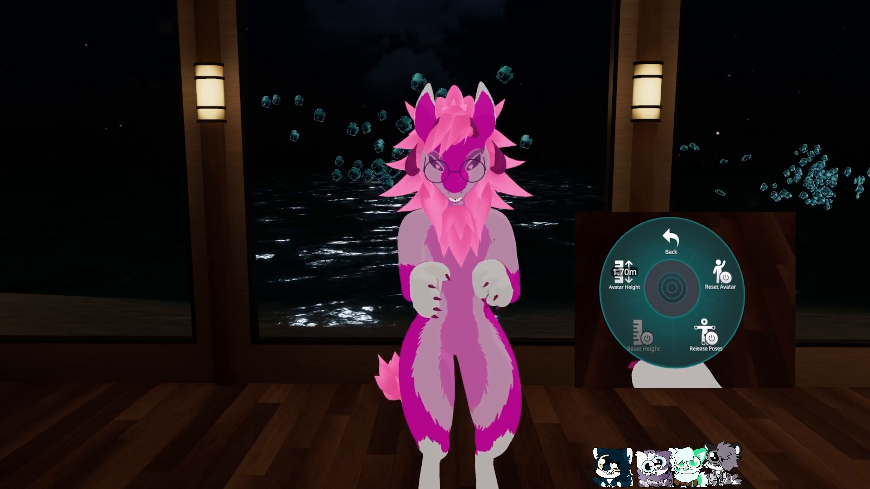
# Highlight the avatar scaling text and the ScaleModified parameter and description in the docs
pyautogui.click(624, 277)
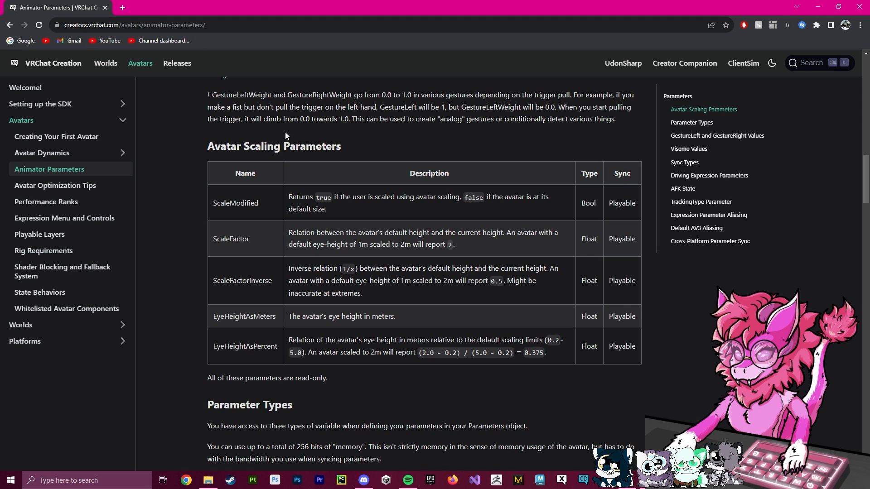
pyautogui.moveTo(214, 197); pyautogui.dragTo(276, 346)
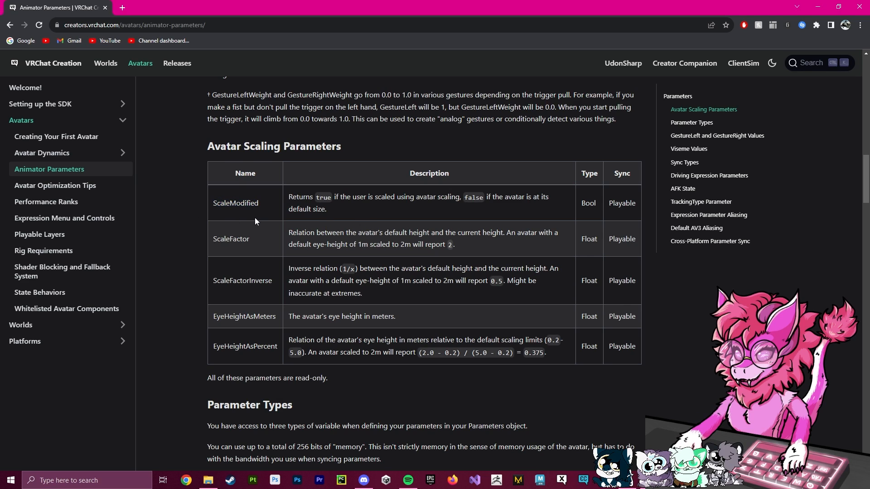
pyautogui.moveTo(288, 197); pyautogui.dragTo(351, 197)
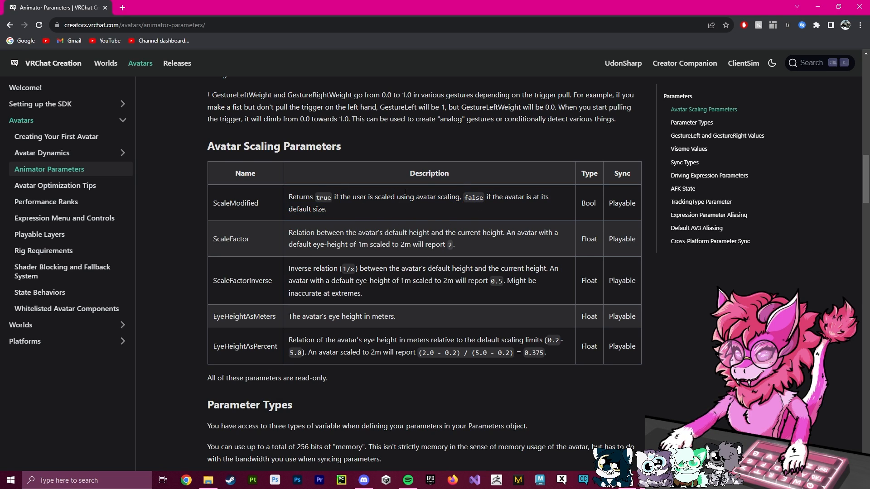
pyautogui.moveTo(484, 196); pyautogui.dragTo(326, 209)
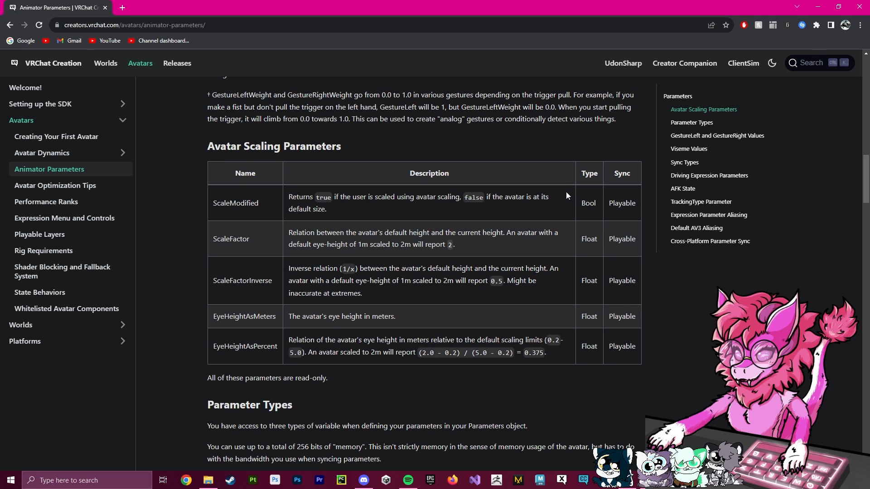
# Highlight the ScaleFactor parameter and description, then clear the EyeHeightAsPercent highlight
pyautogui.doubleClick(224, 238)
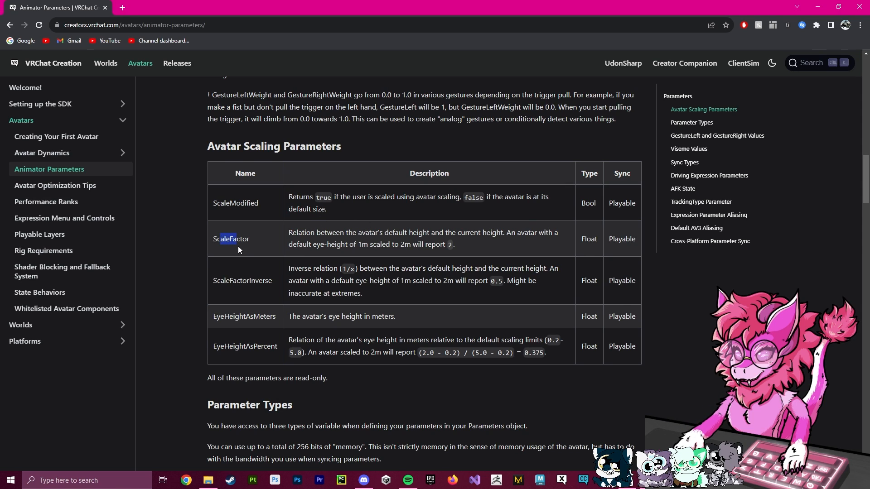
pyautogui.doubleClick(221, 239)
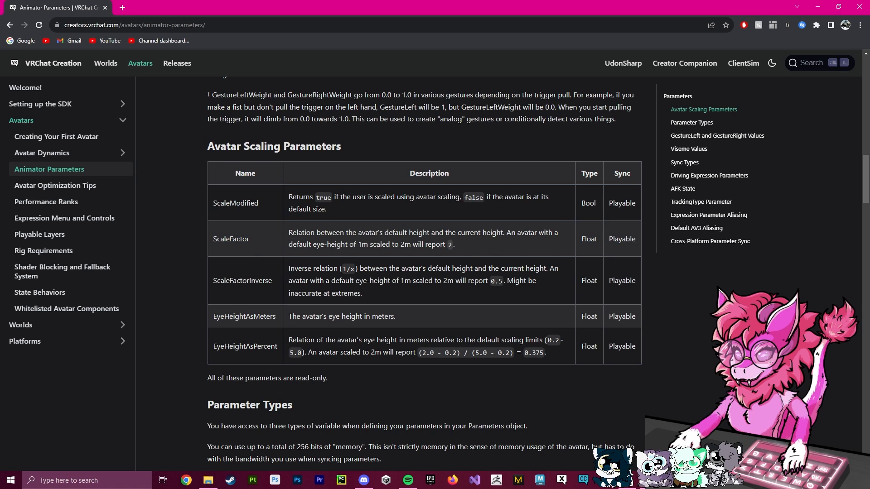
pyautogui.moveTo(390, 232); pyautogui.dragTo(435, 233)
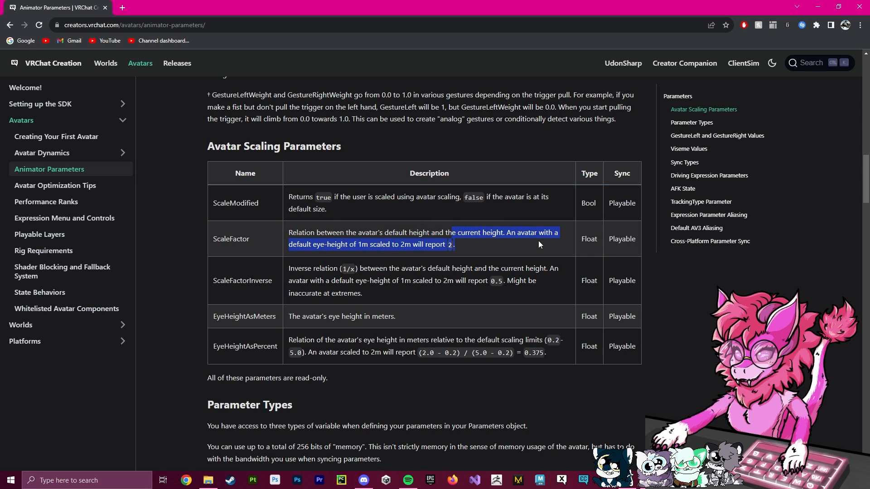
pyautogui.click(538, 238)
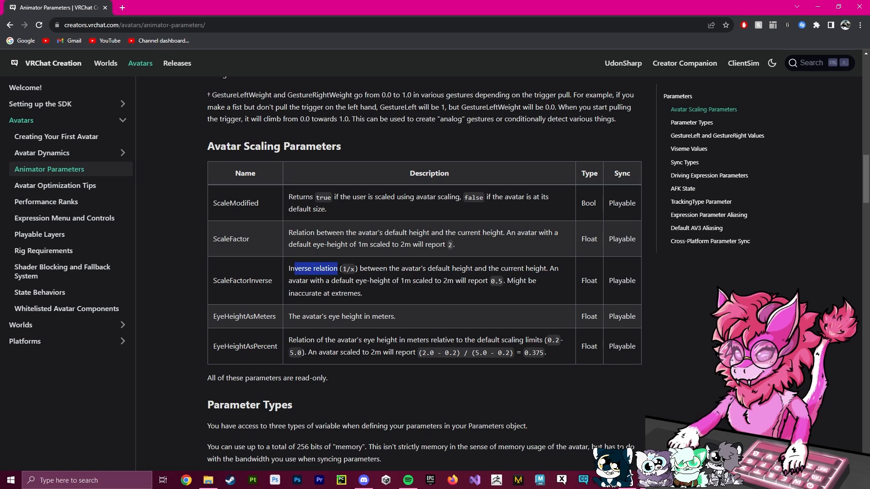
pyautogui.moveTo(288, 233); pyautogui.dragTo(455, 244)
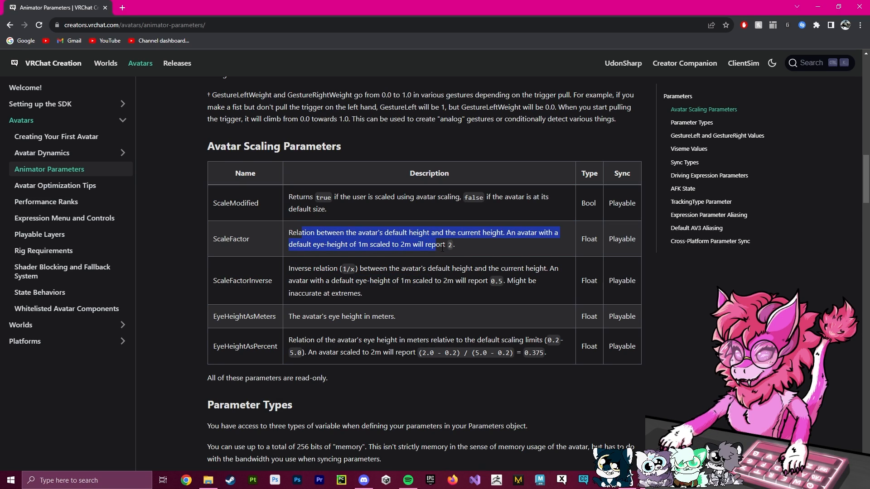
pyautogui.click(345, 269)
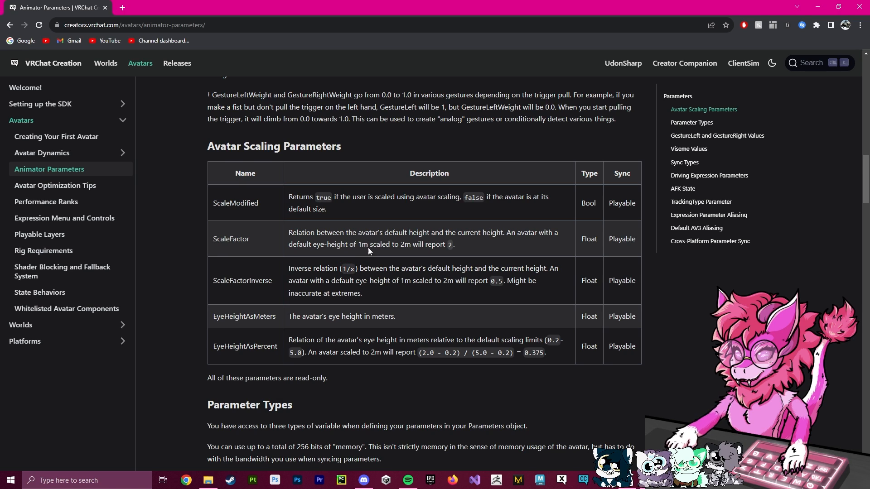
pyautogui.moveTo(467, 324)
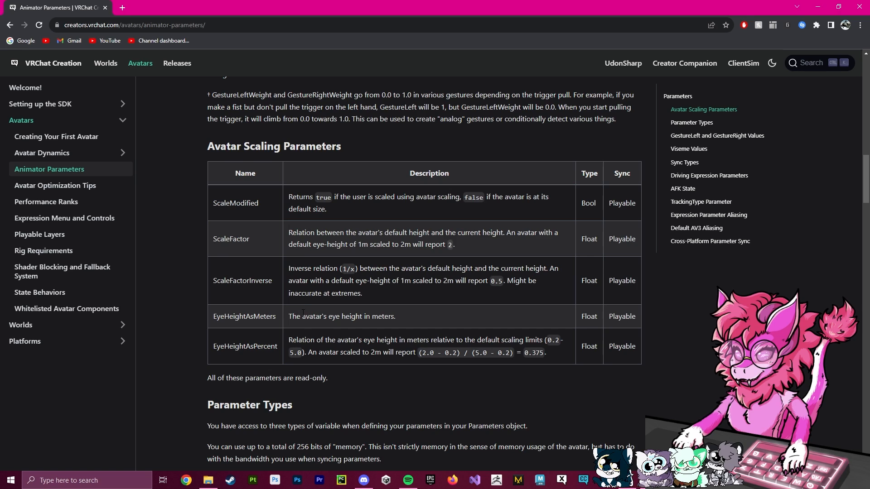
pyautogui.moveTo(415, 337)
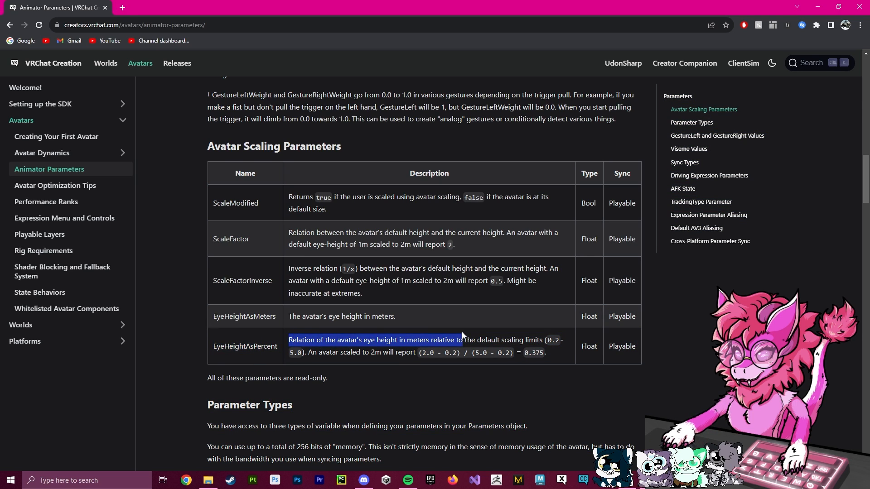
pyautogui.click(531, 354)
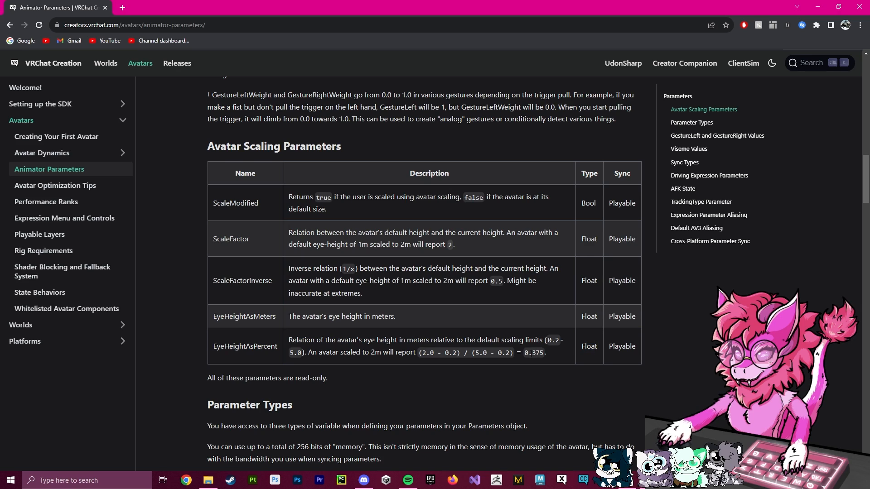
pyautogui.doubleClick(534, 353)
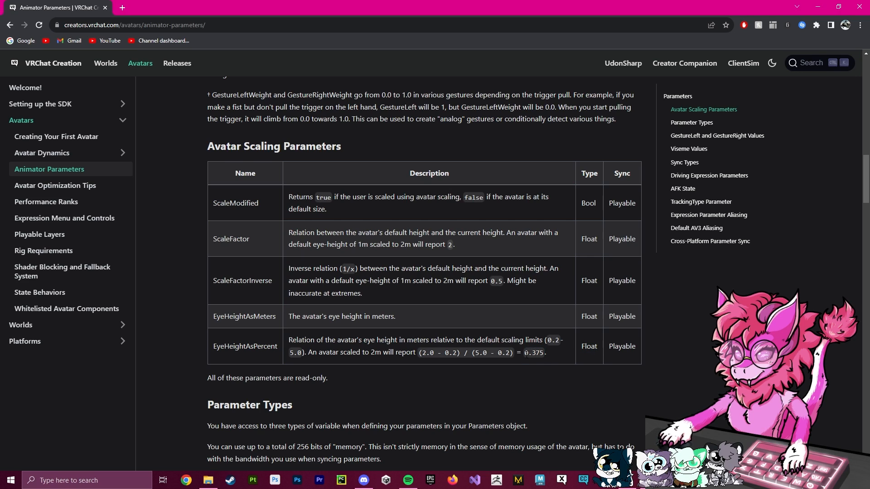
pyautogui.doubleClick(534, 353)
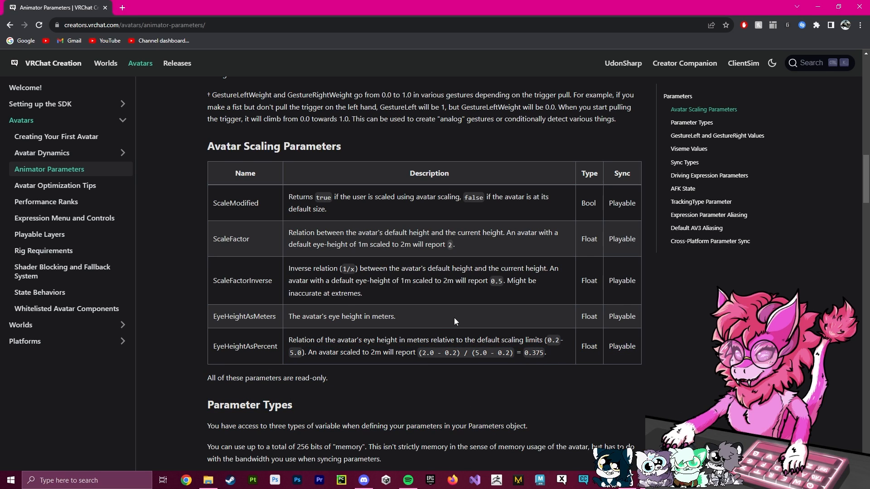
pyautogui.moveTo(414, 398)
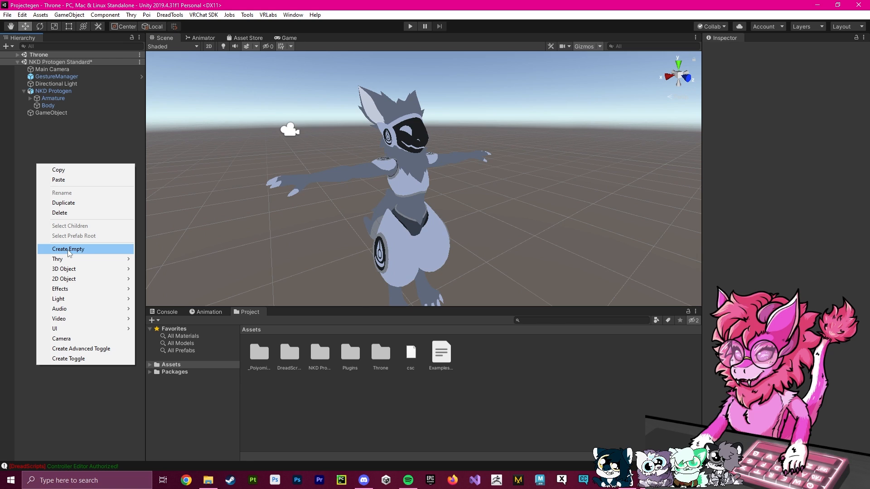
pyautogui.moveTo(64, 269)
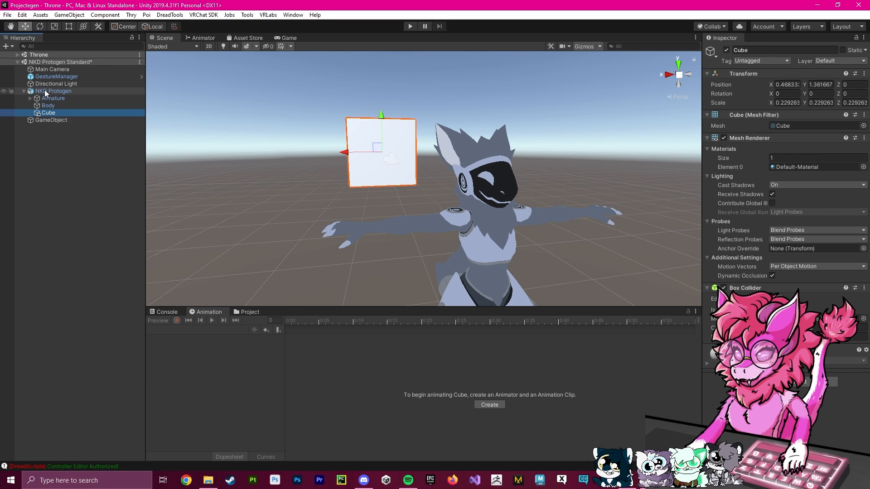
# Create and save the Cube Spin CC clip on NKD Protogen, then save a second spin clip
pyautogui.click(53, 91)
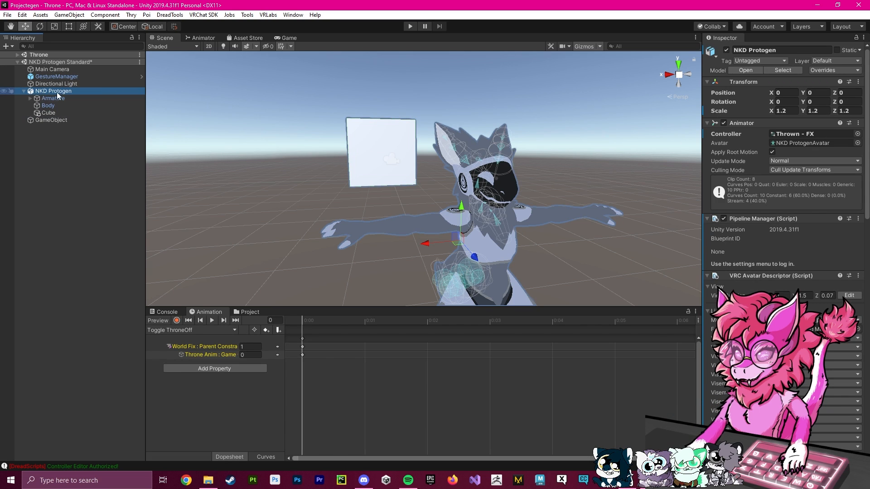
pyautogui.click(193, 330)
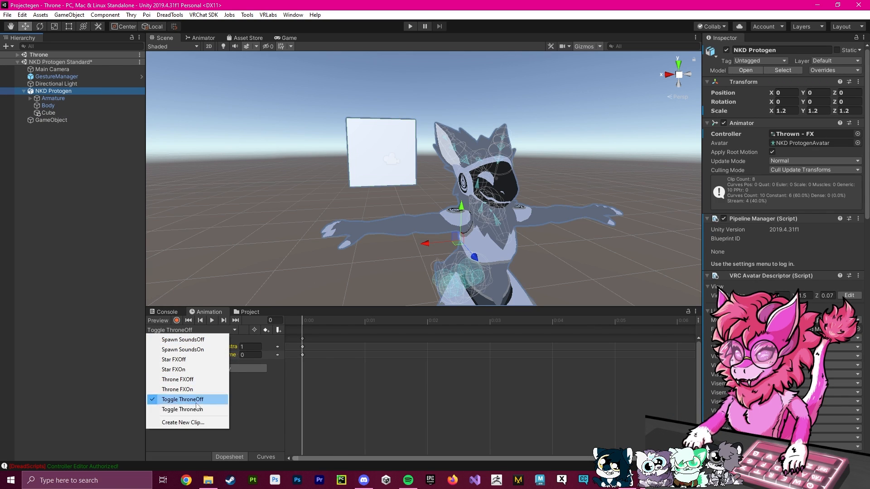
pyautogui.click(182, 422)
pyautogui.write('Cube Spin C.anim')
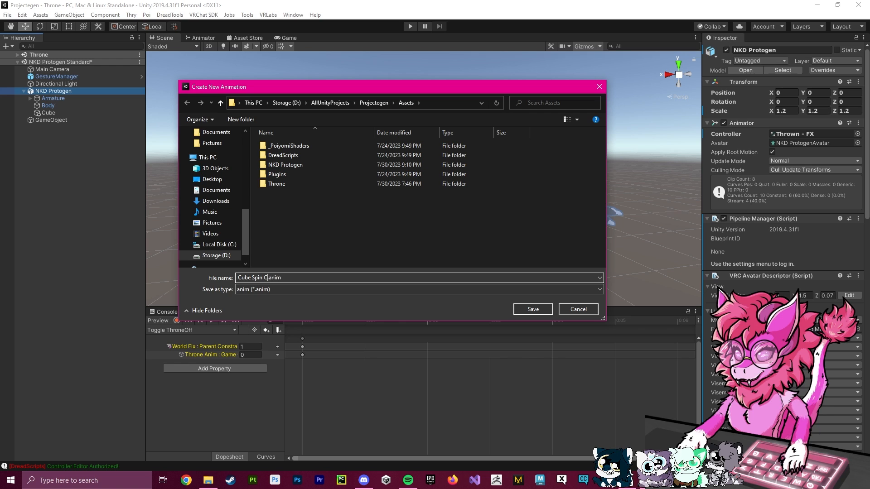
pyautogui.click(531, 309)
pyautogui.write('V')
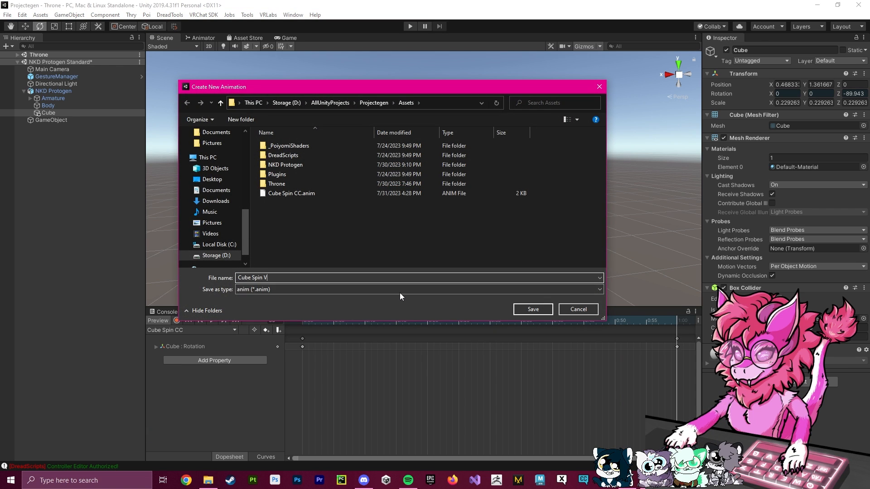
pyautogui.click(530, 309)
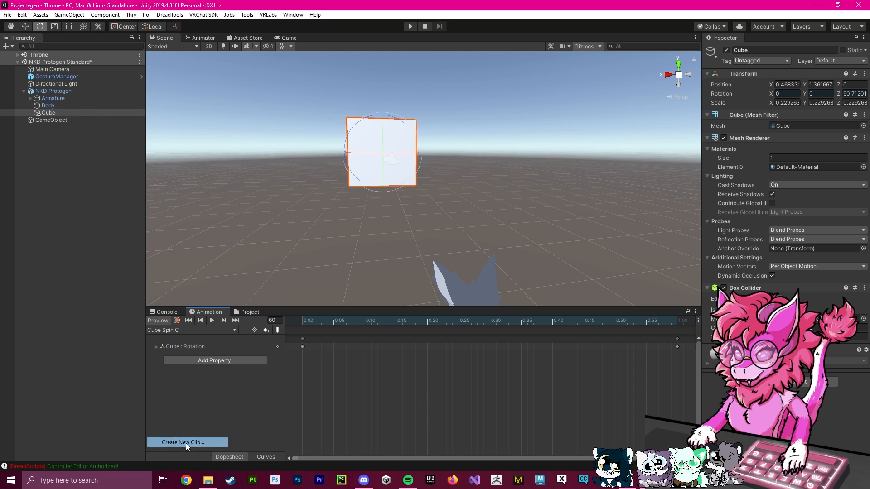
# Create another empty animation clip, then bring up the FX controller's Toggle Throne layer
pyautogui.click(187, 442)
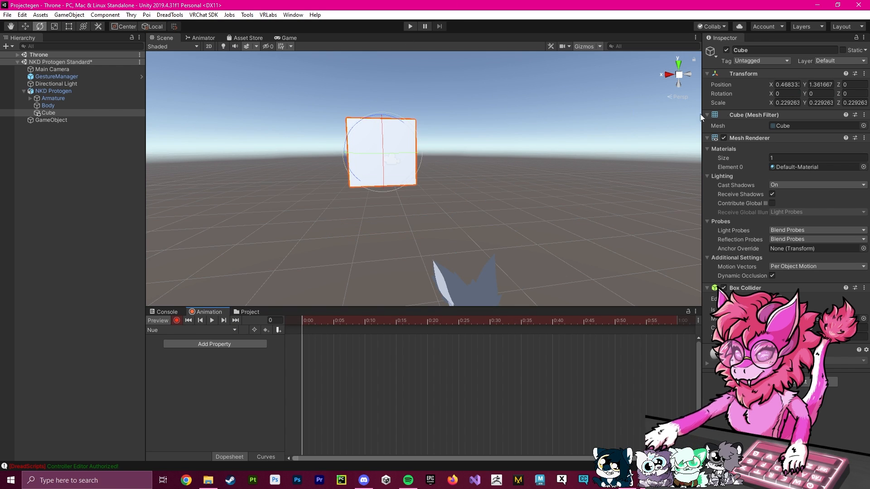
pyautogui.click(786, 84)
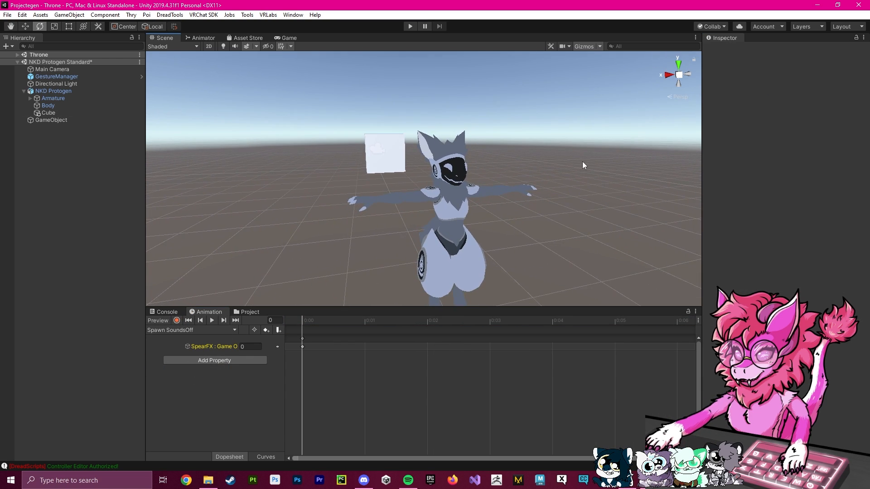
pyautogui.click(202, 37)
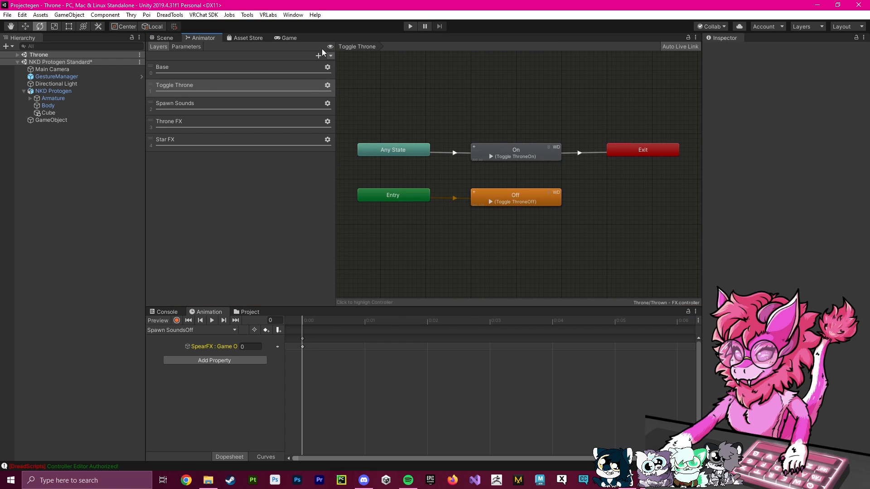
# Add a layer named Spin with a new blend tree state and add its motion fields
pyautogui.click(318, 55)
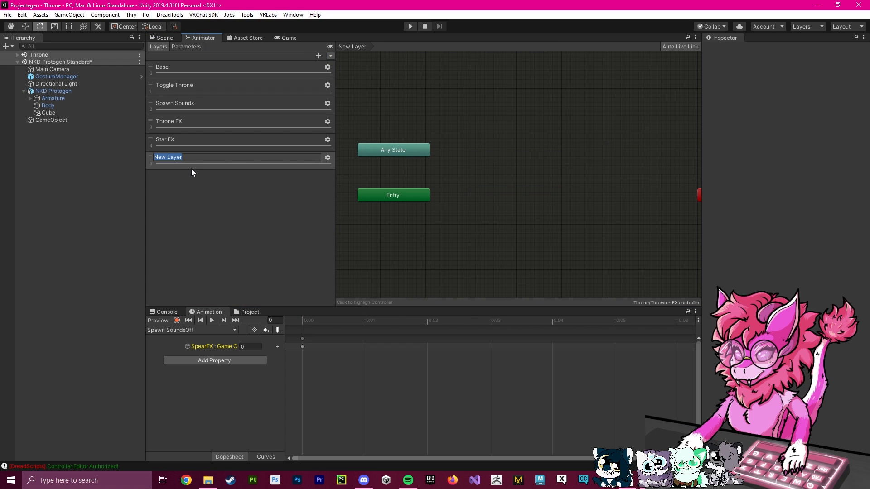
pyautogui.write('Spin')
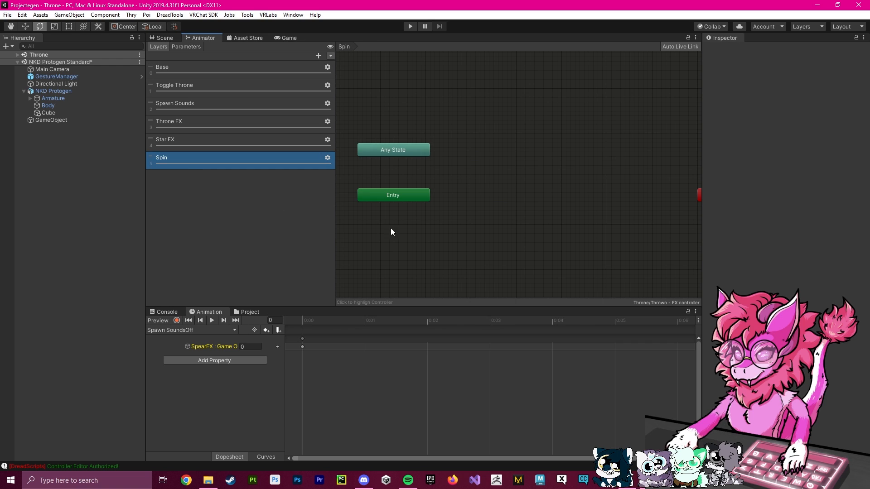
pyautogui.rightClick(482, 233)
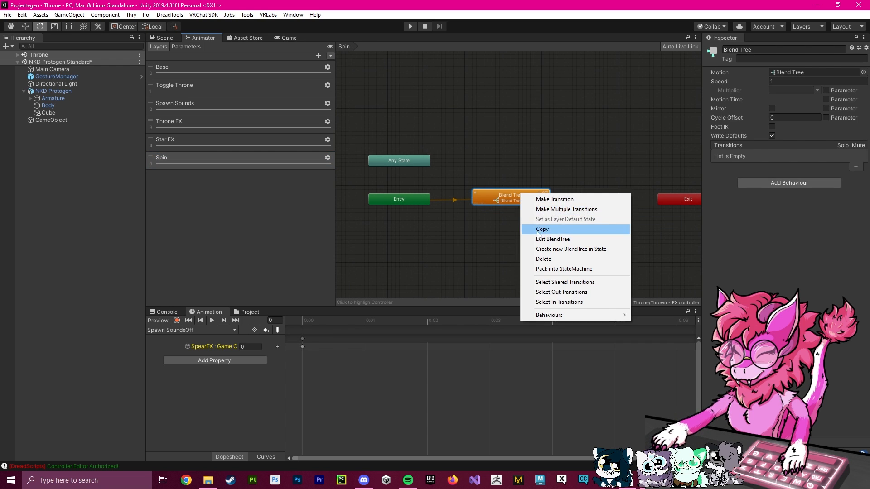
pyautogui.click(553, 239)
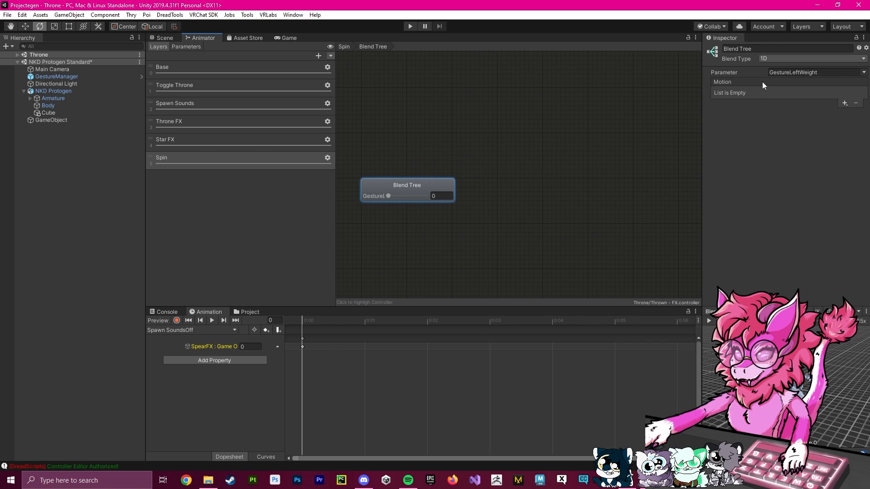
pyautogui.click(843, 104)
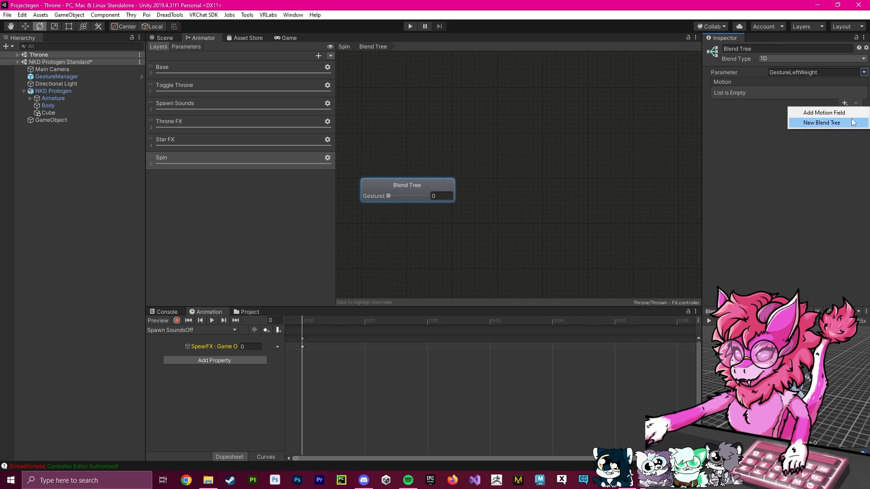
pyautogui.click(823, 112)
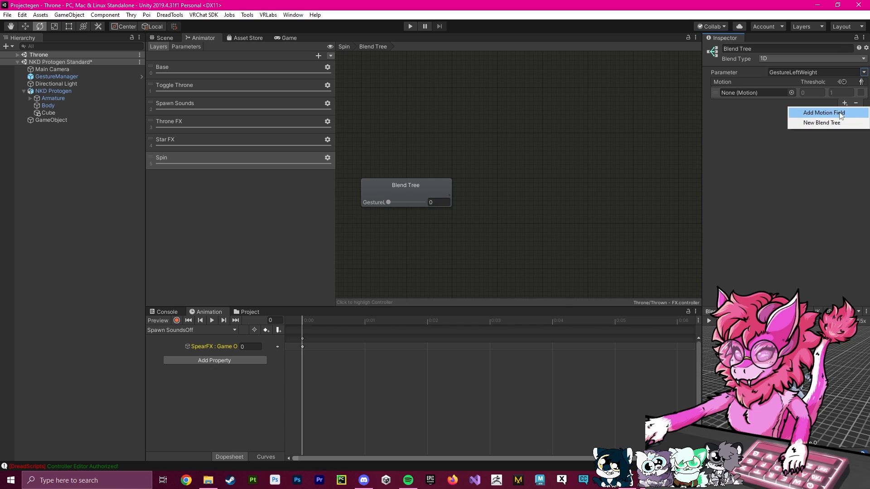
pyautogui.click(824, 112)
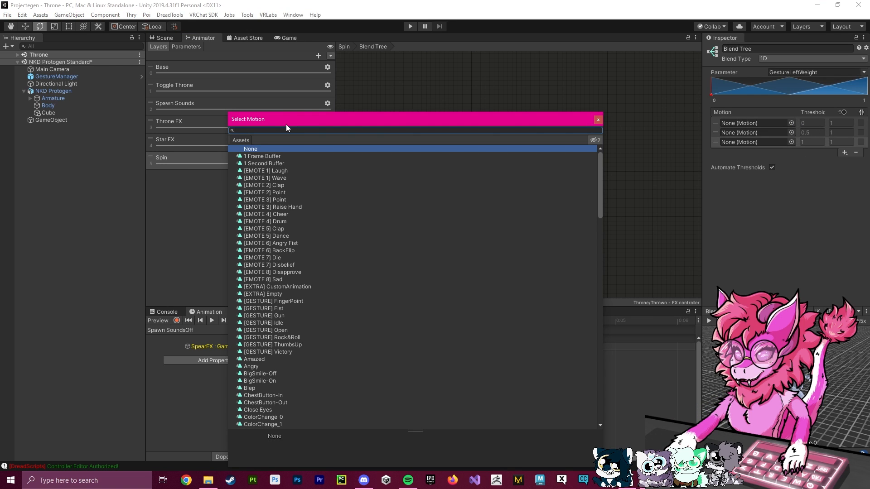
# Search for and assign Cube Spin CC, Nue and Cube Spin C to the three slots
pyautogui.write('nue')
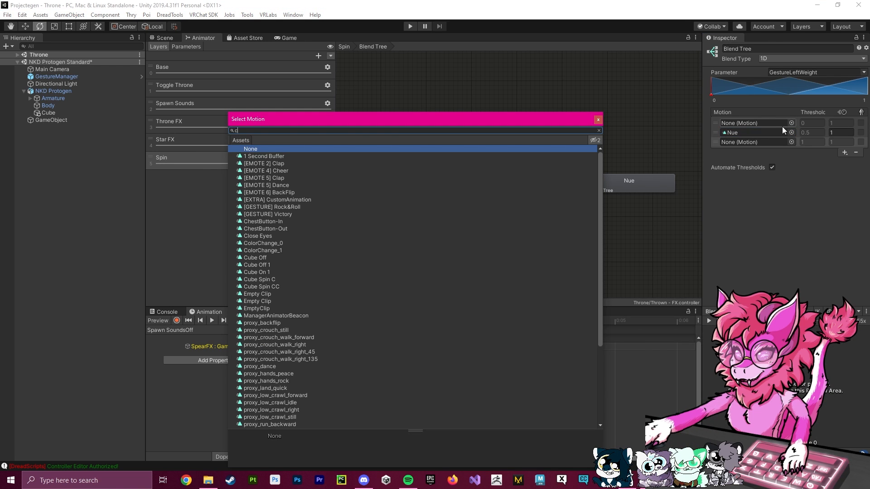
pyautogui.click(598, 119)
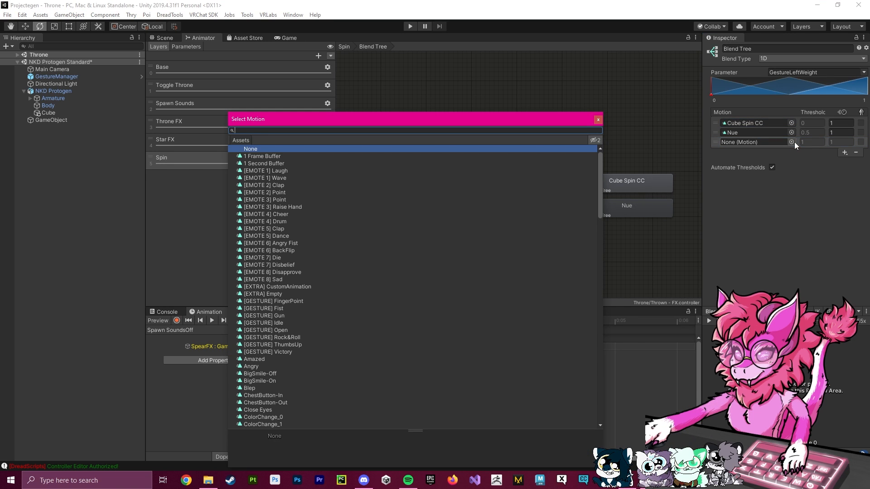
pyautogui.write('cube')
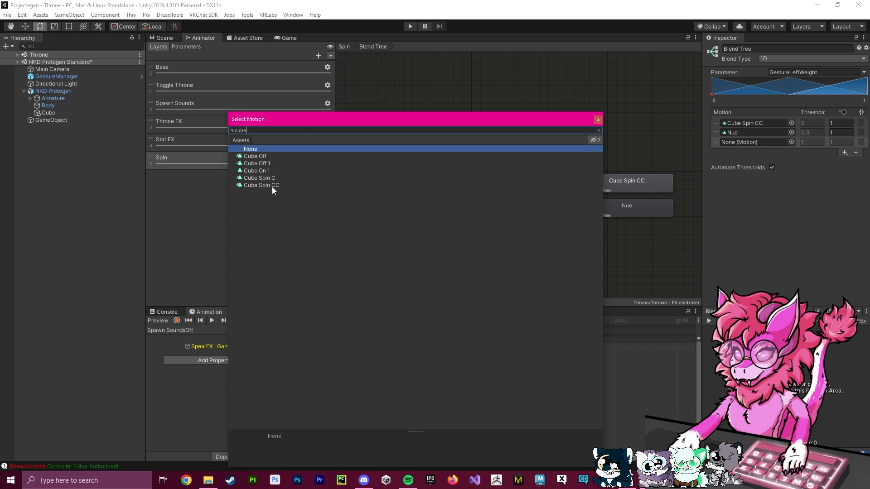
pyautogui.click(259, 178)
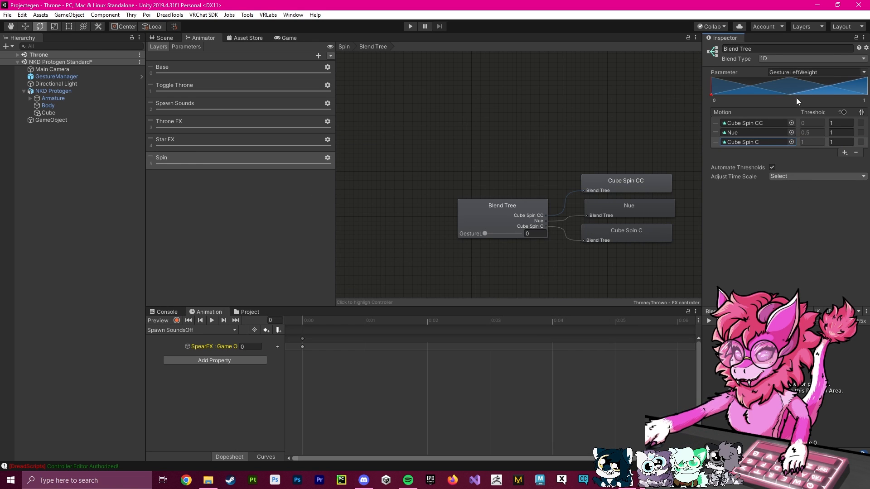
pyautogui.click(185, 46)
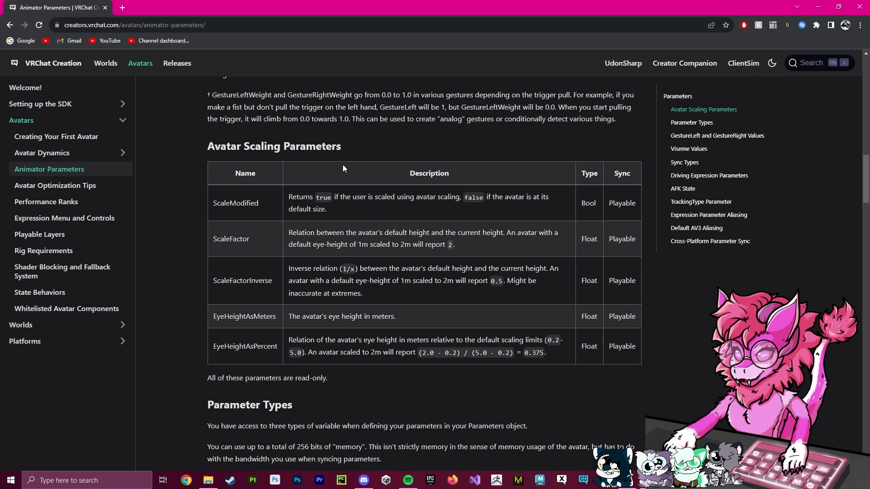
pyautogui.moveTo(156, 267)
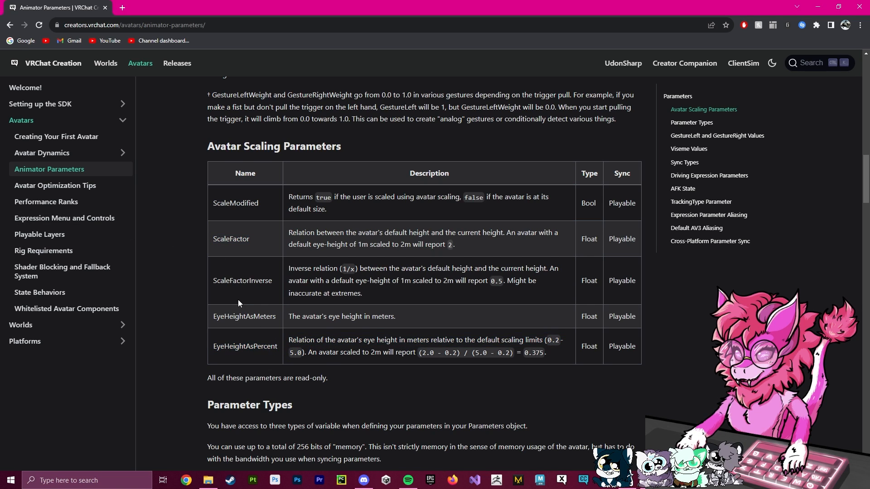
# Select the EyeHeightAsPercent name in the Avatar Scaling Parameters table
pyautogui.doubleClick(245, 346)
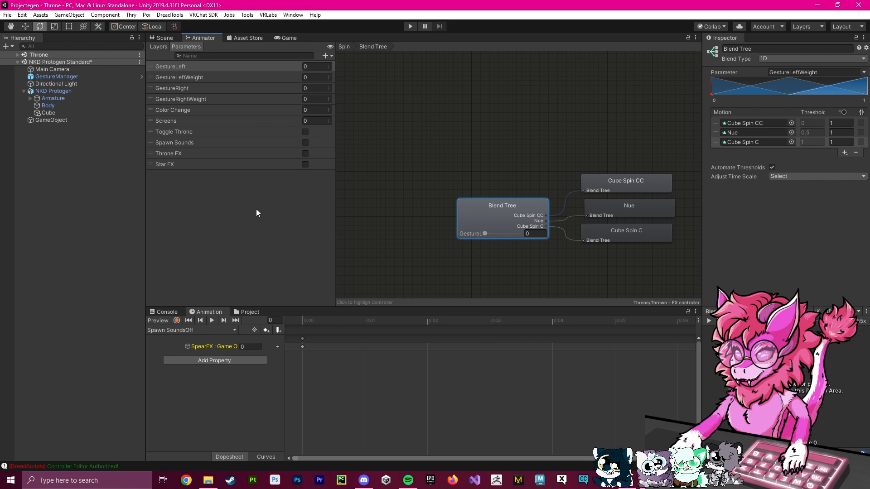
# Add an EyeHeightAsPercent float and set it as the blend tree parameter instead of GestureLeftWeight
pyautogui.click(325, 56)
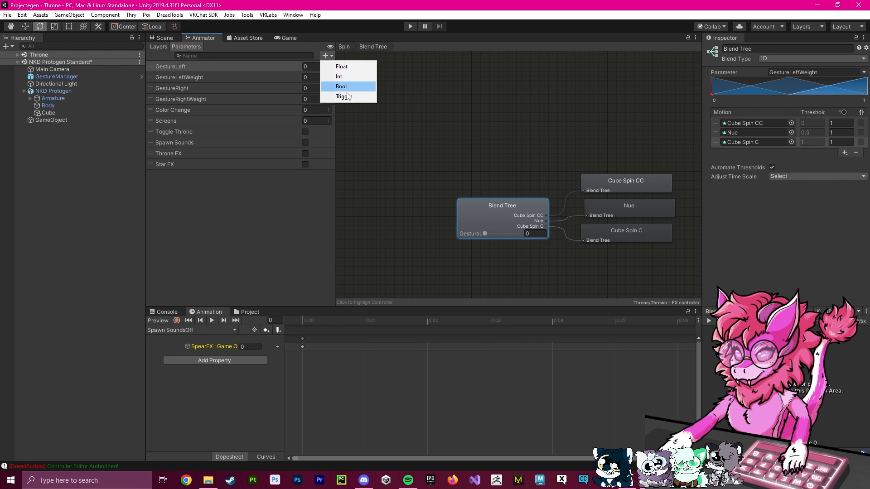
pyautogui.moveTo(341, 66)
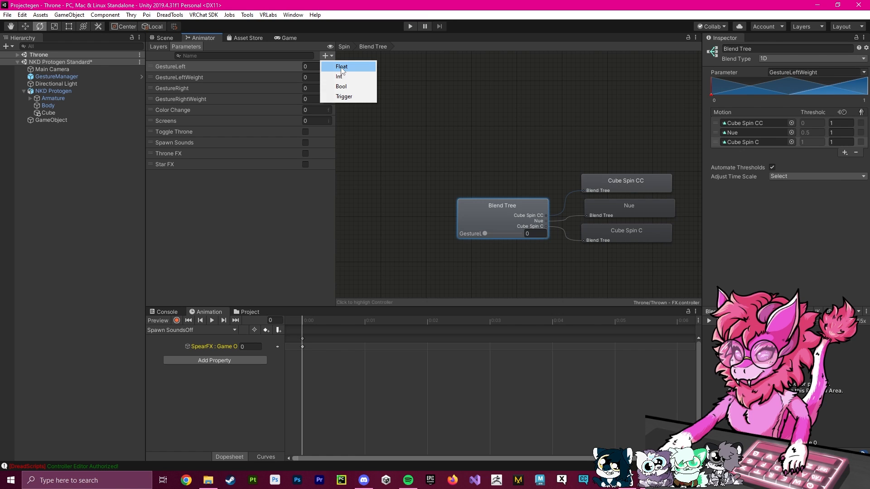
pyautogui.click(341, 66)
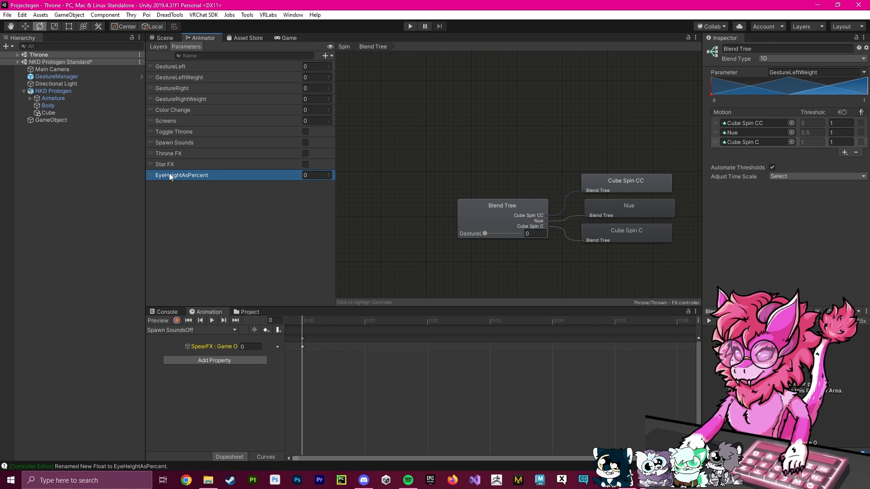
pyautogui.click(501, 205)
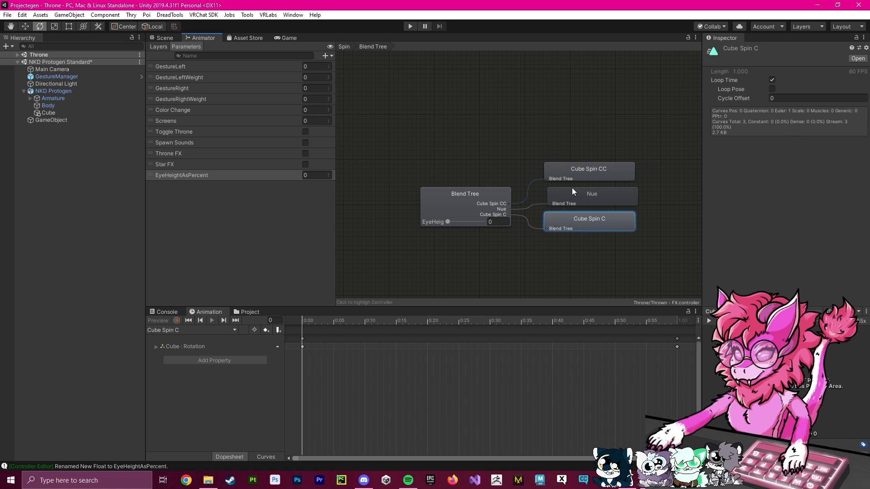
pyautogui.click(464, 193)
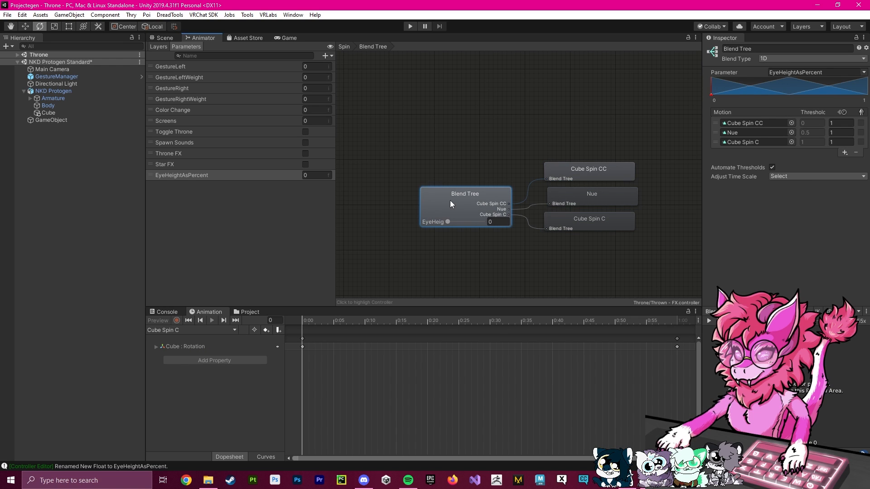
pyautogui.click(164, 38)
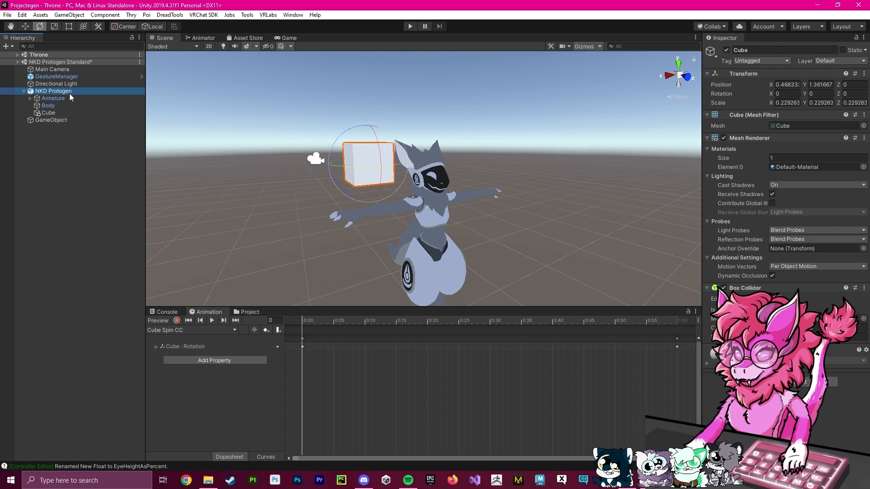
# Select the NKD Protogen avatar object for building and testing
pyautogui.click(49, 112)
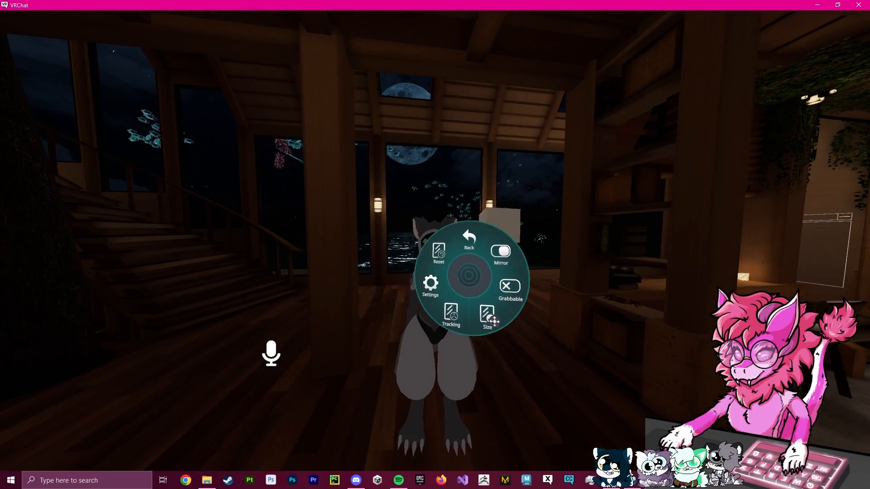
# Navigate the Action Menu to Options > Size > Avatar Height and shrink it to 0.20m
pyautogui.click(469, 237)
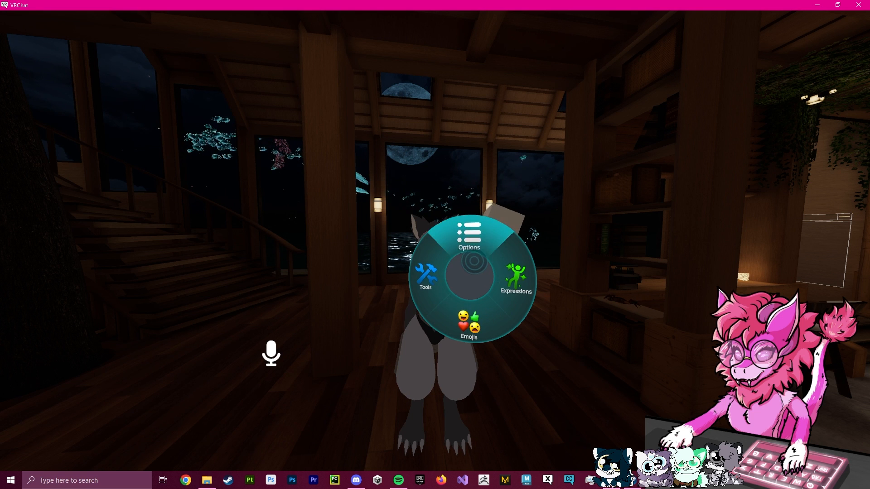
pyautogui.click(425, 275)
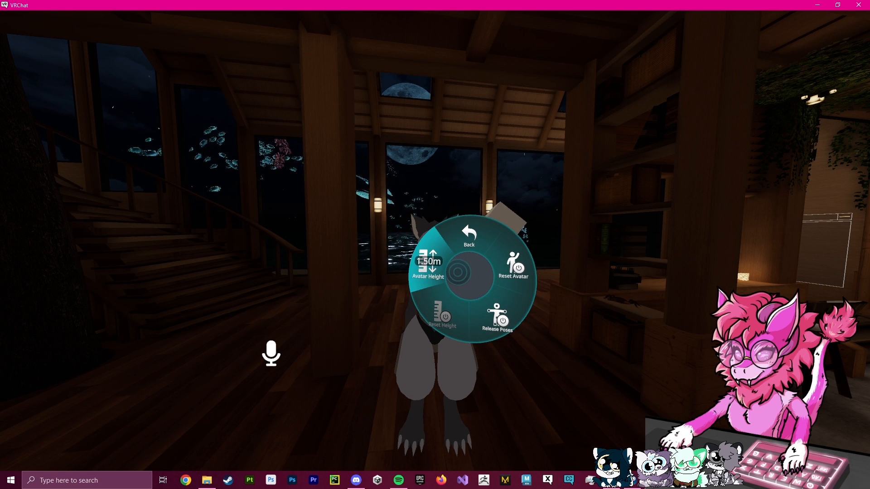
pyautogui.click(427, 269)
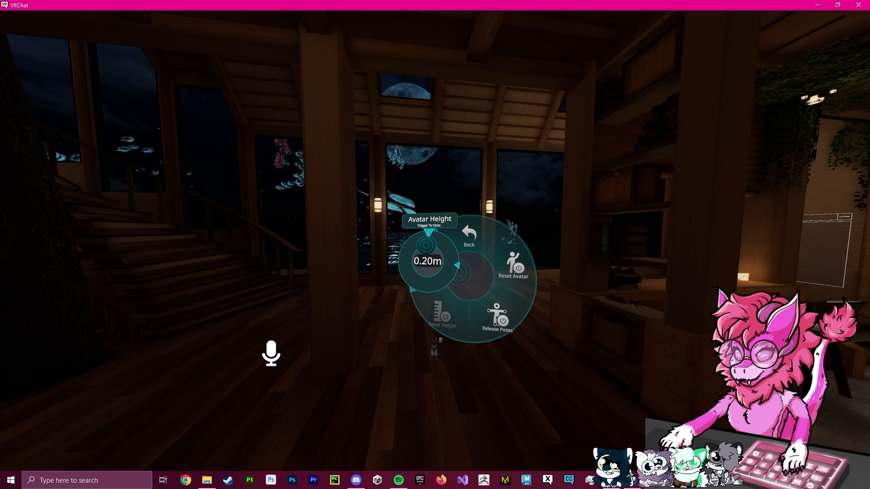